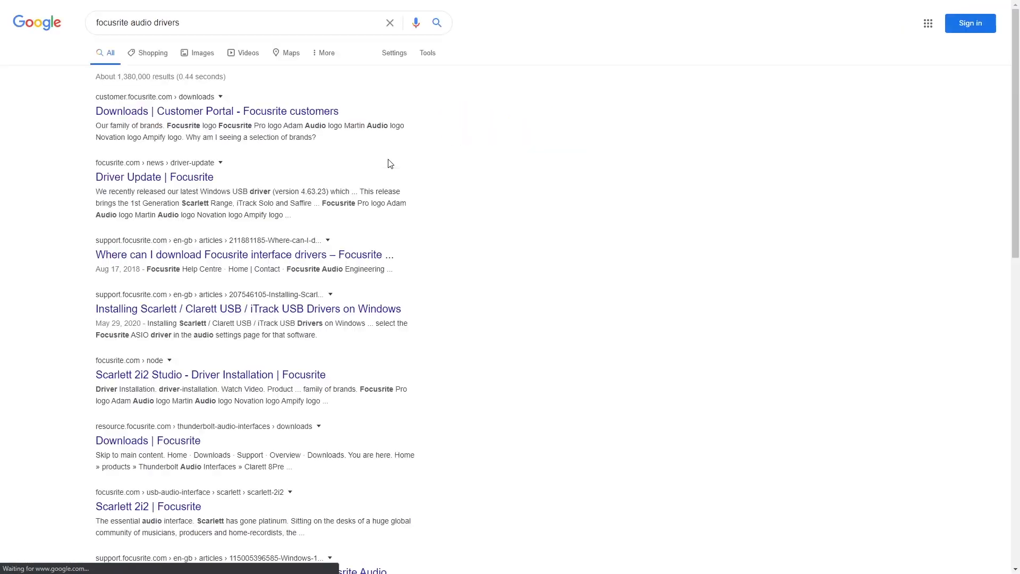
- Download Focusrite Control 3.6.0 for Windows for the Scarlett 18i20 2nd Gen from the Focusrite downloads page
{"action": "left_click", "coordinate": [217, 112]}
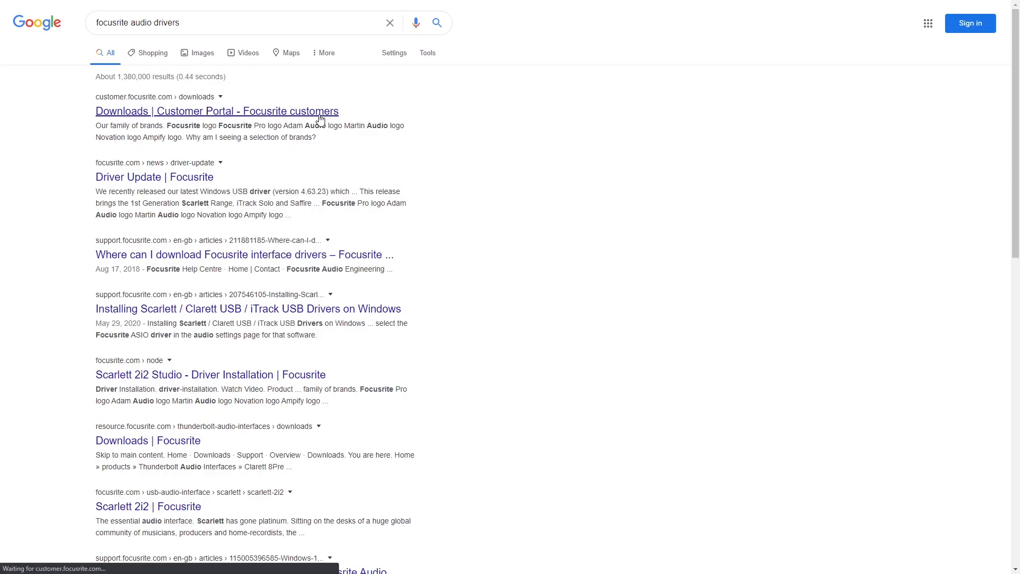
{"action": "left_click", "coordinate": [217, 111]}
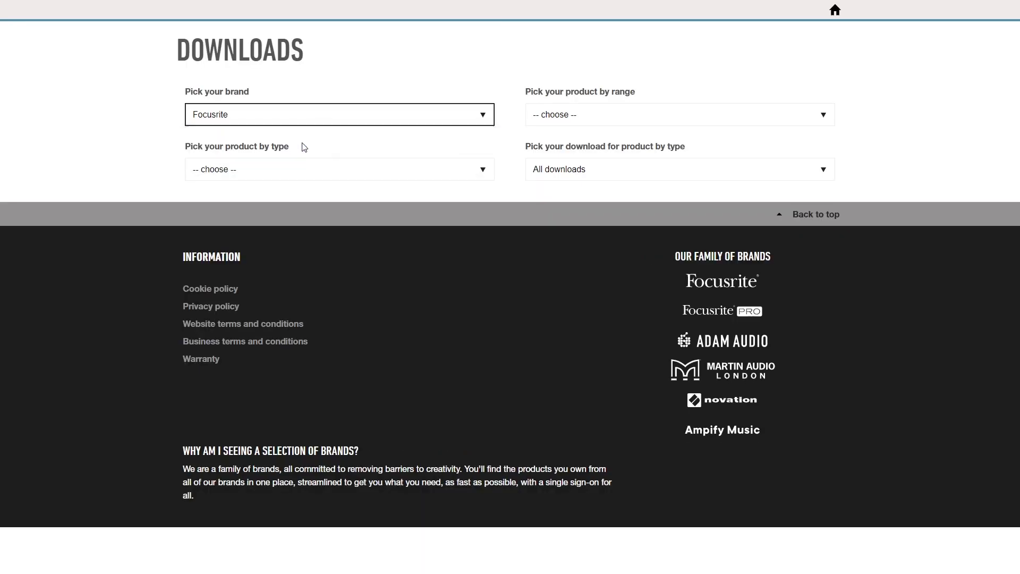
{"action": "left_click", "coordinate": [340, 169]}
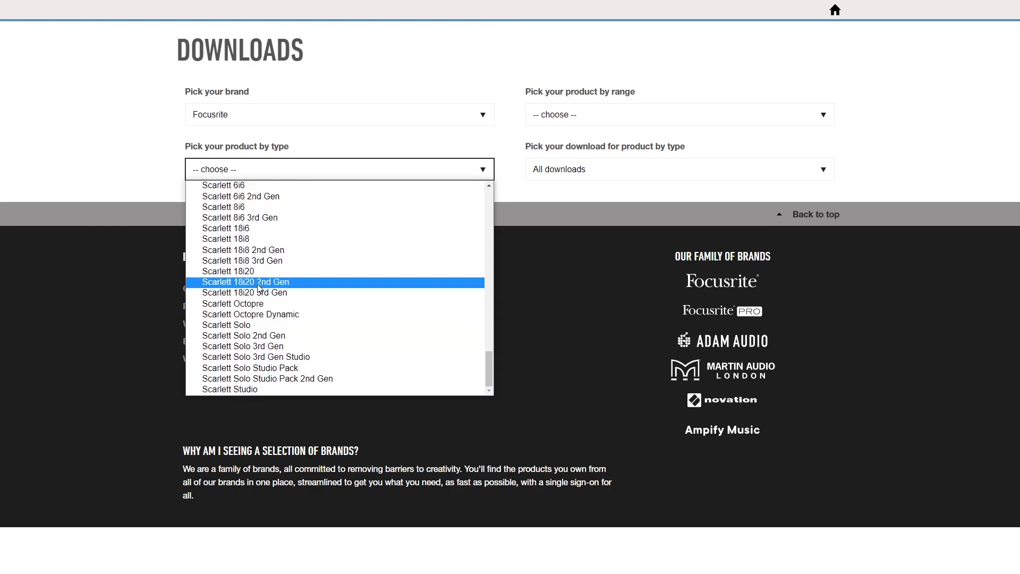
{"action": "left_click", "coordinate": [246, 282]}
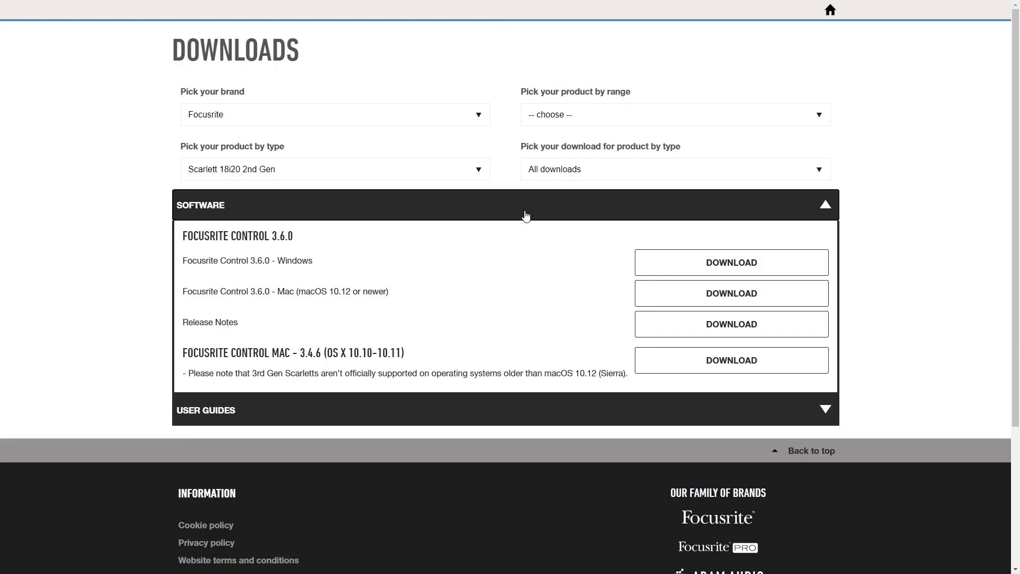
{"action": "left_click", "coordinate": [731, 263]}
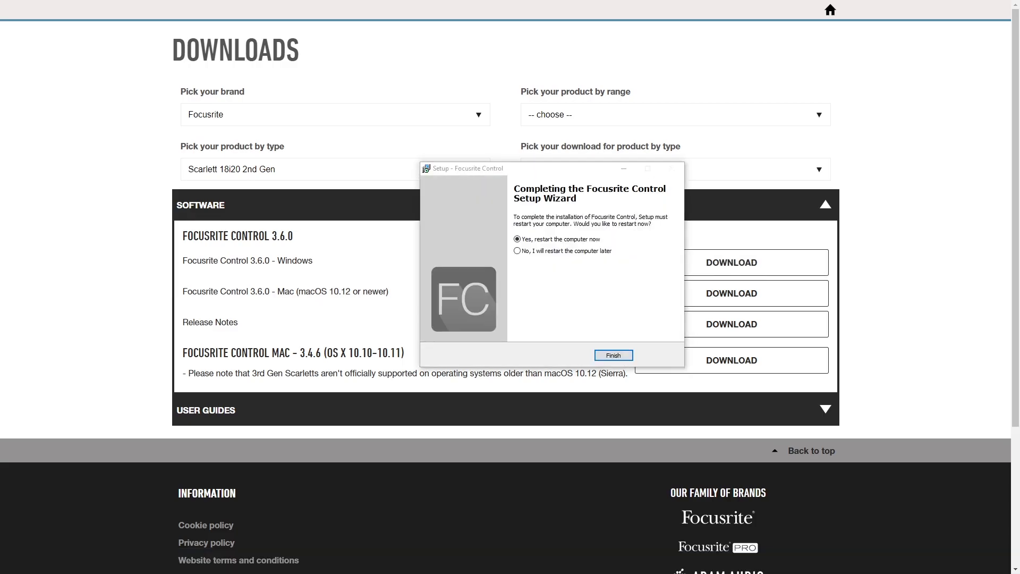
- Finish the installer, check Input Settings and Output Routing, and view the 48 kHz sample rate and internal clock
{"action": "left_click", "coordinate": [613, 354]}
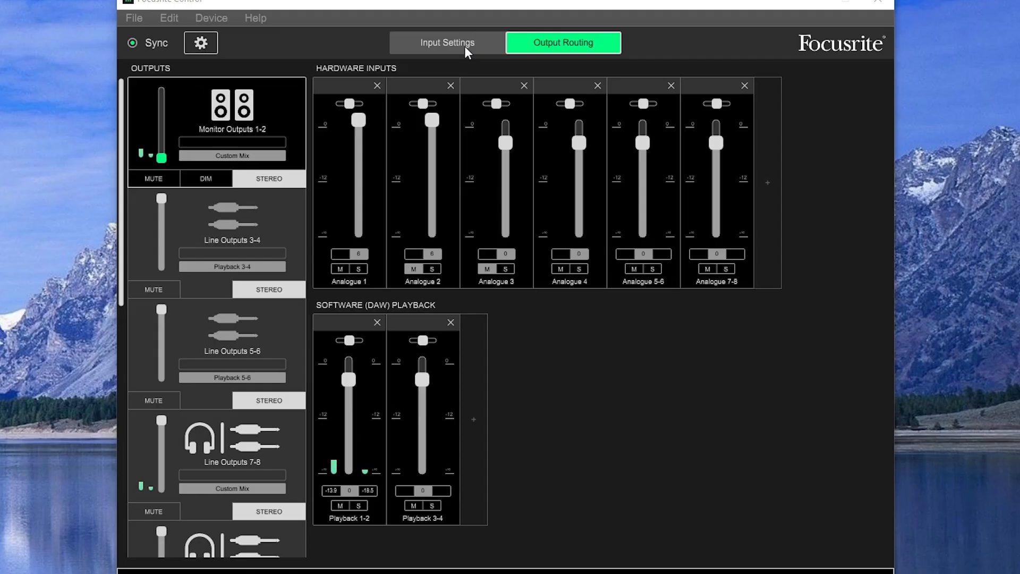
{"action": "left_click", "coordinate": [446, 43]}
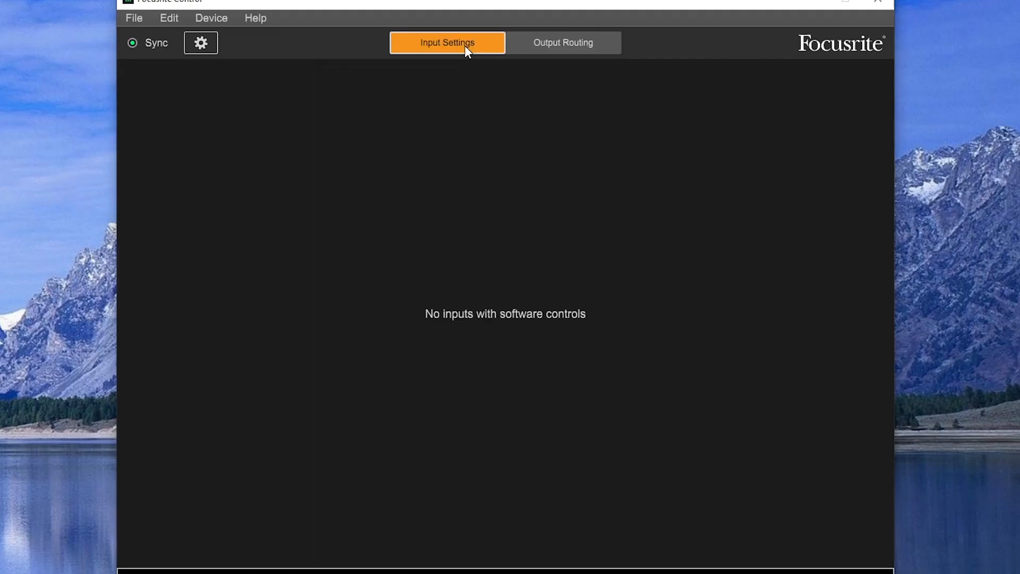
{"action": "left_click", "coordinate": [563, 42]}
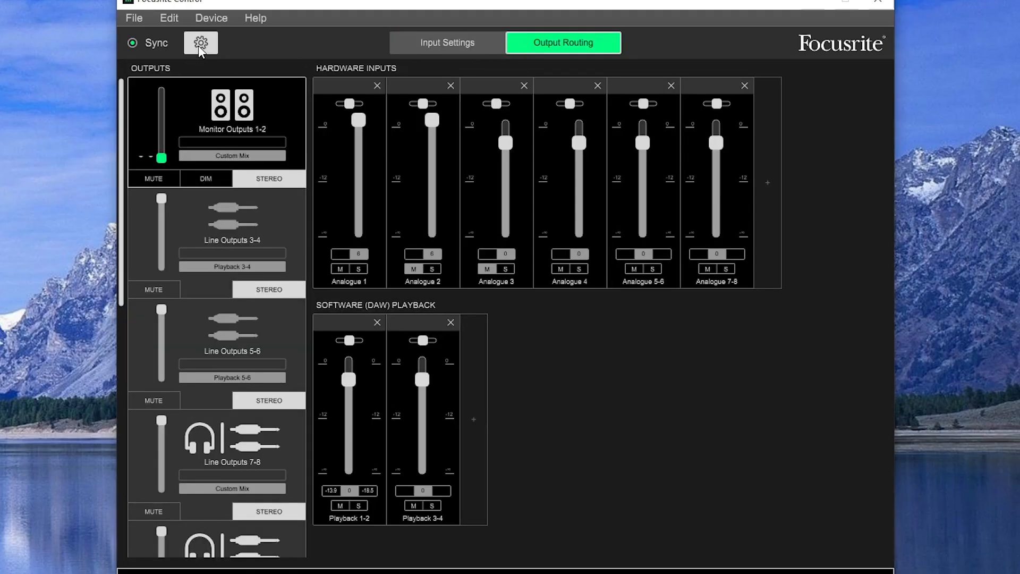
{"action": "left_click", "coordinate": [200, 42]}
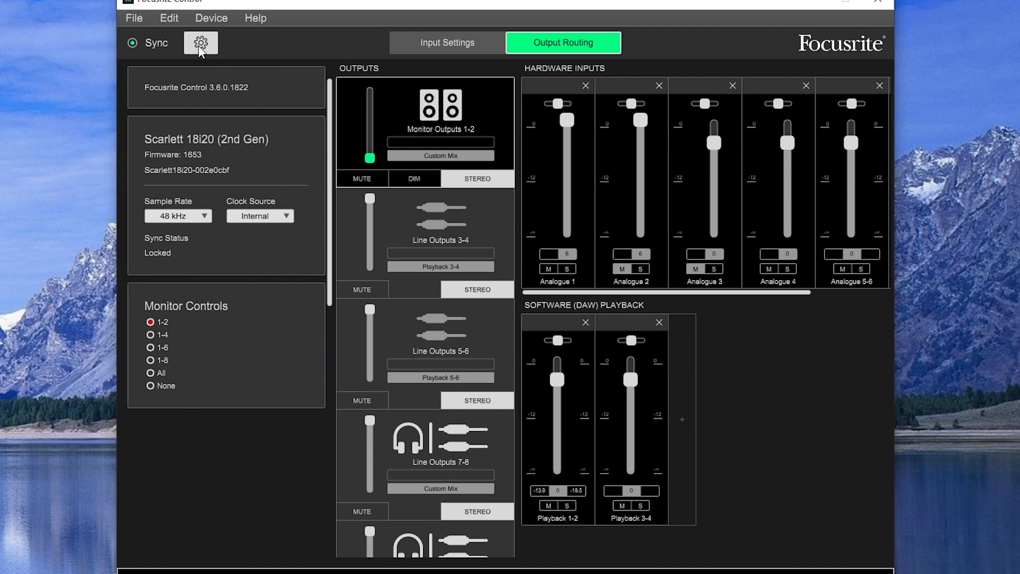
{"action": "mouse_move", "coordinate": [194, 191]}
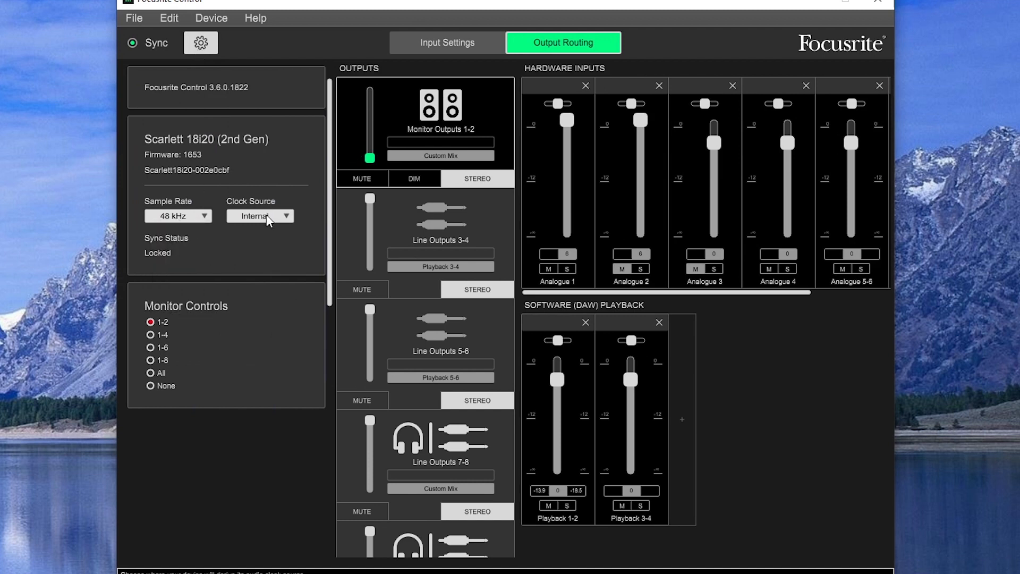
{"action": "mouse_move", "coordinate": [243, 214]}
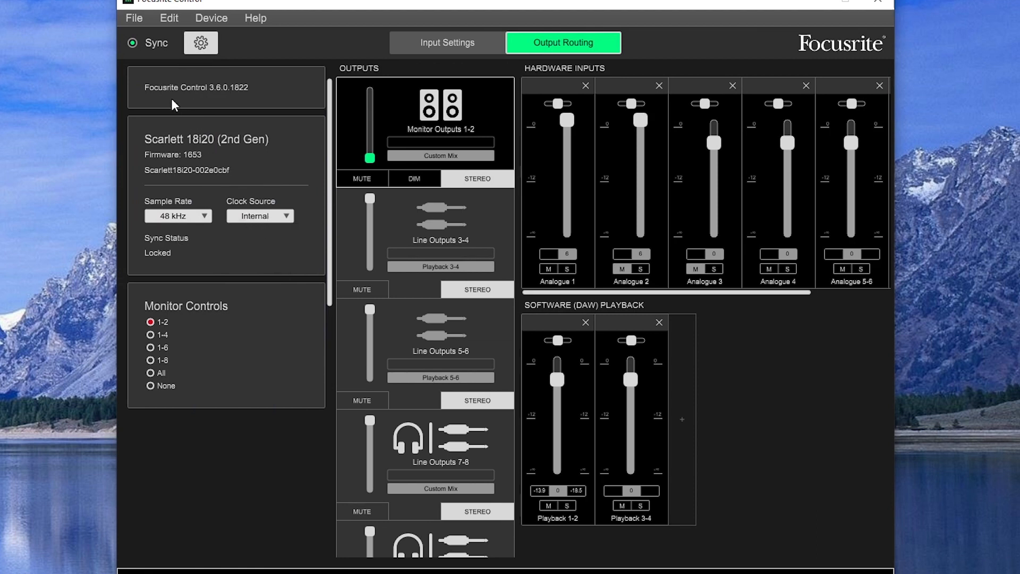
{"action": "mouse_move", "coordinate": [207, 62]}
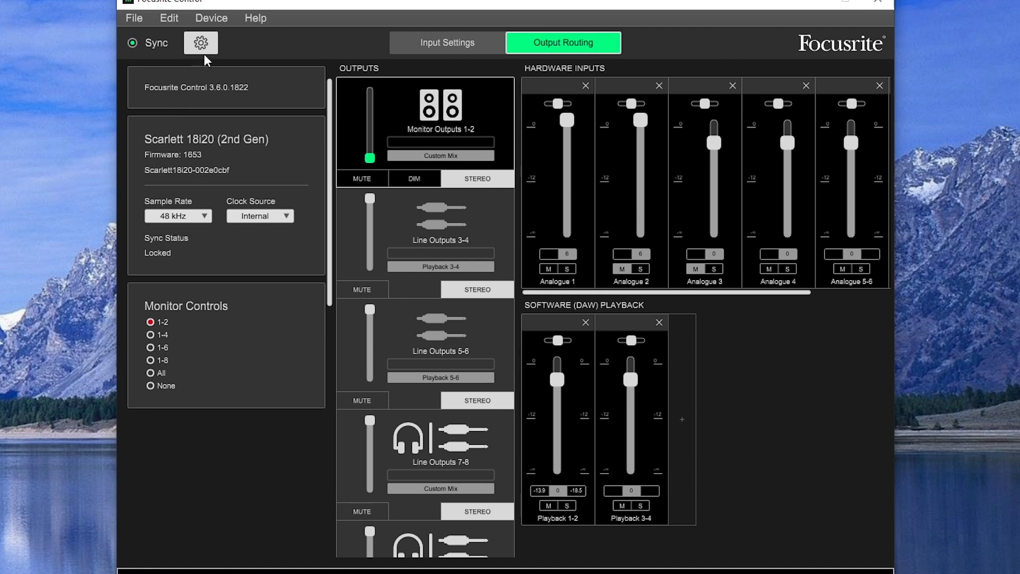
{"action": "mouse_move", "coordinate": [209, 47]}
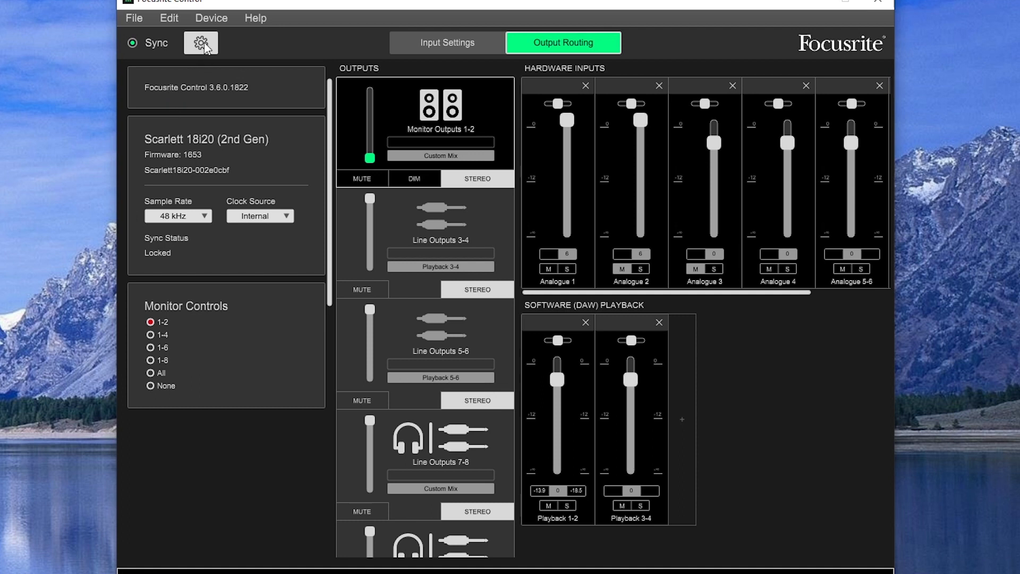
{"action": "mouse_move", "coordinate": [556, 49]}
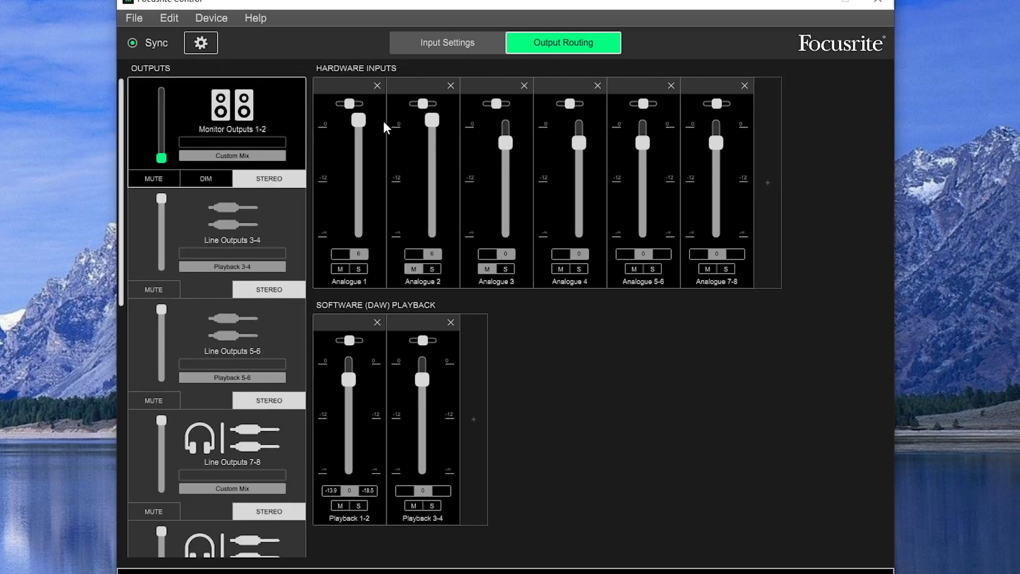
{"action": "mouse_move", "coordinate": [265, 115]}
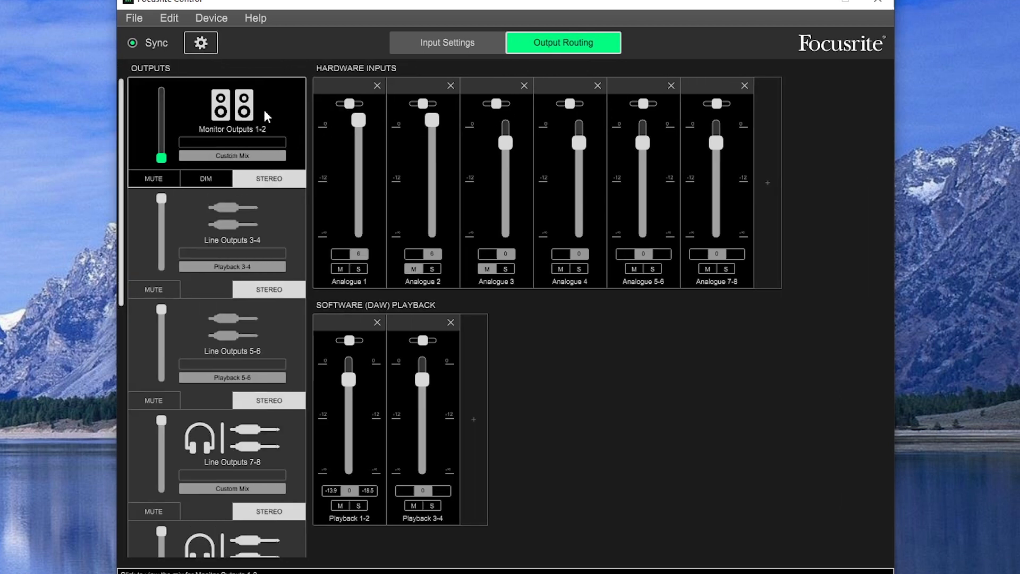
{"action": "mouse_move", "coordinate": [249, 143]}
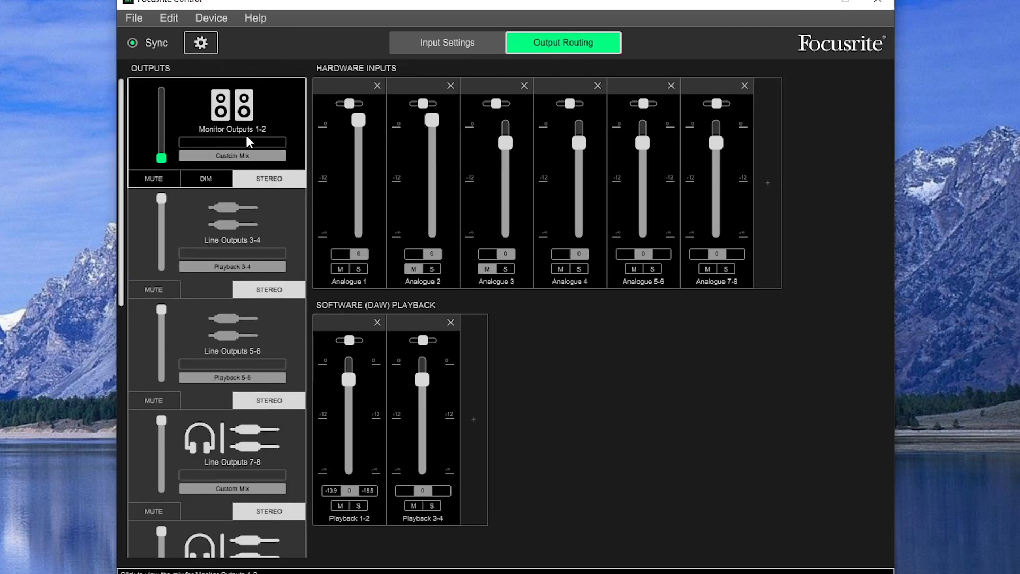
- Scroll the Outputs list to reach the Line Outputs 7-8 headphone mix
{"action": "scroll", "scroll_direction": "down", "scroll_amount": 3}
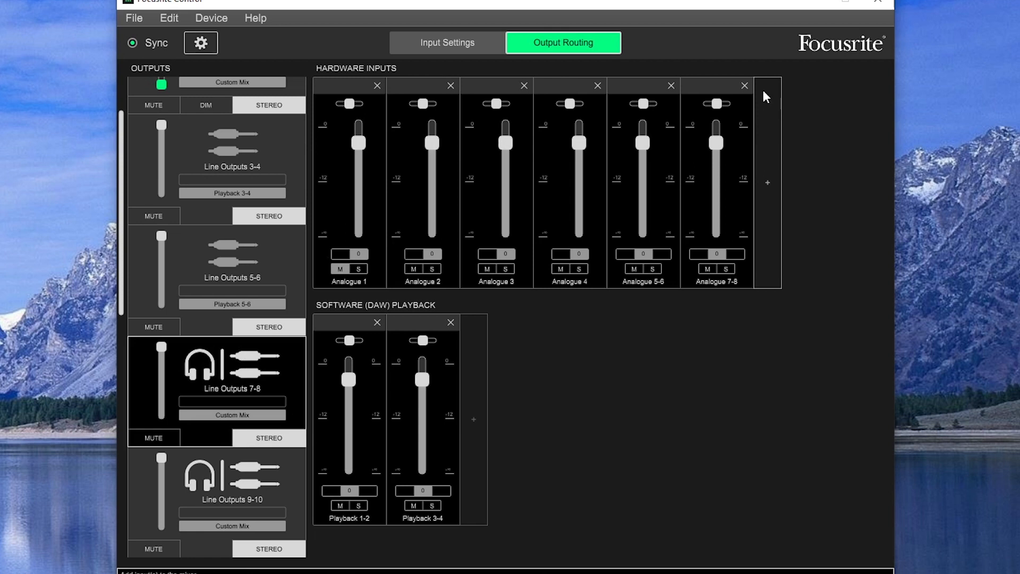
{"action": "mouse_move", "coordinate": [757, 92]}
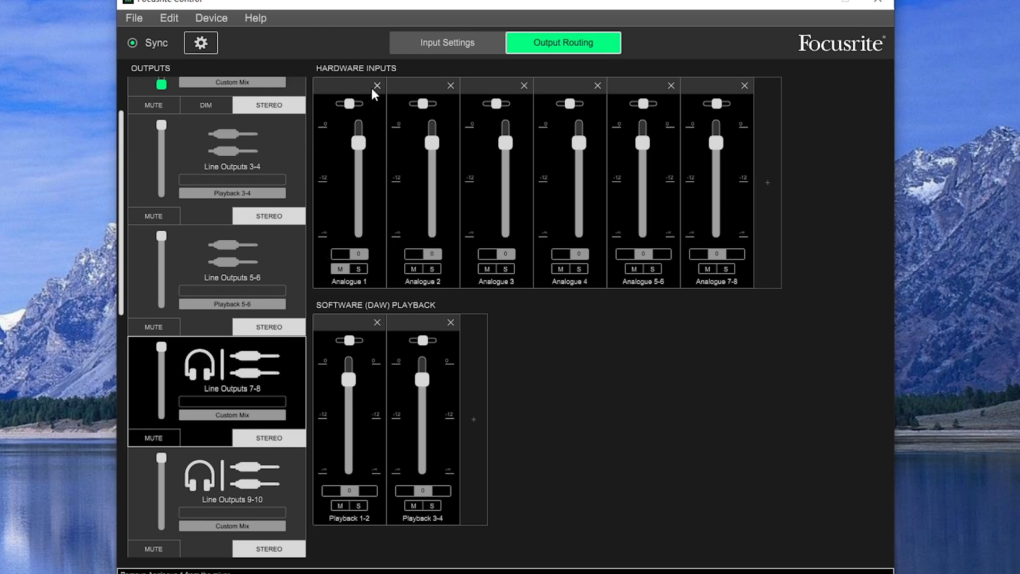
- Clear the Line Outputs 7-8 mix and rebuild it with stereo Analogue 1-2 plus Analogue 3 through 7-8
{"action": "left_click", "coordinate": [376, 85]}
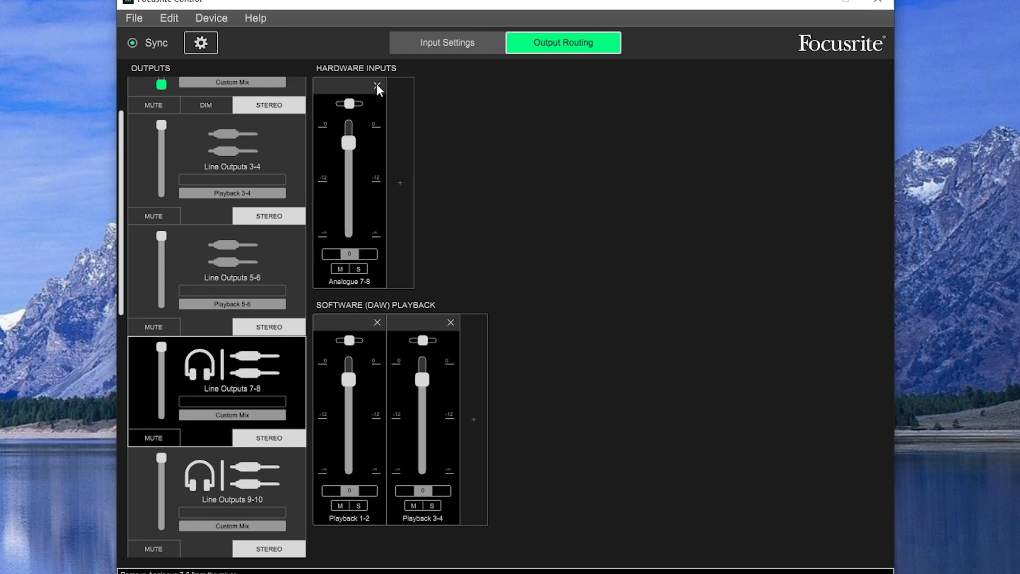
{"action": "left_click", "coordinate": [376, 85]}
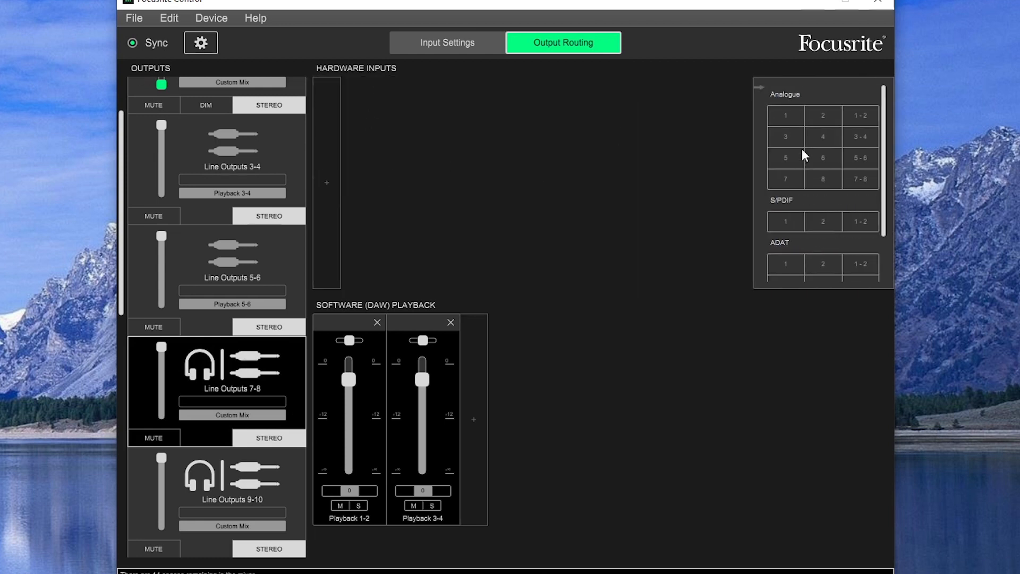
{"action": "left_click", "coordinate": [859, 115]}
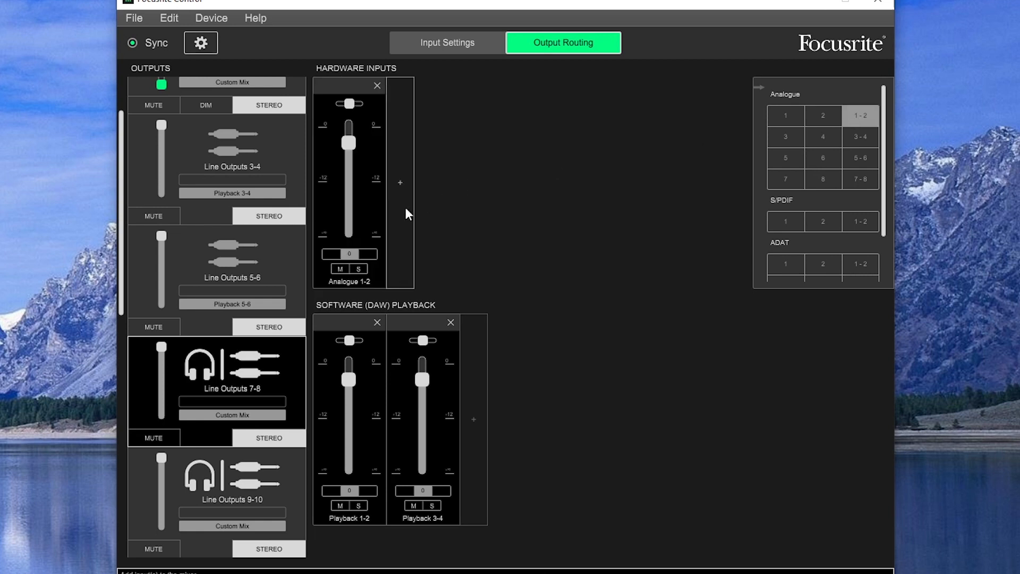
{"action": "mouse_move", "coordinate": [769, 121]}
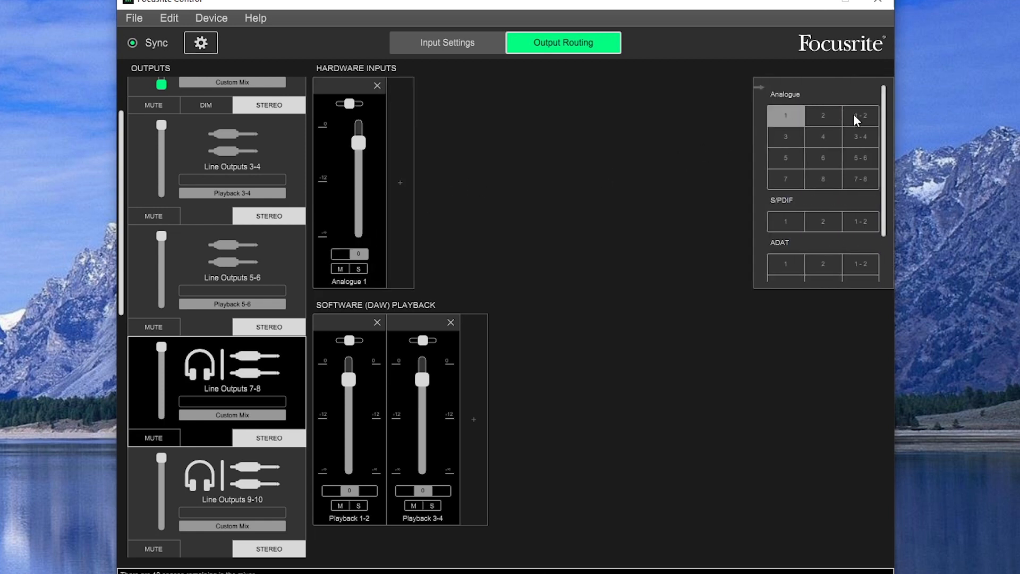
{"action": "left_click", "coordinate": [860, 114]}
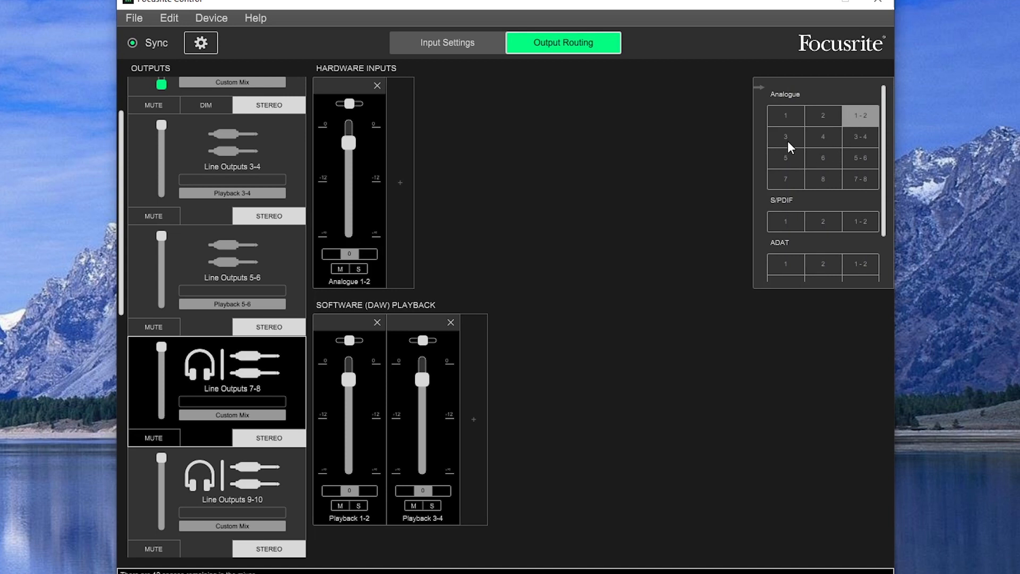
{"action": "left_click", "coordinate": [858, 136]}
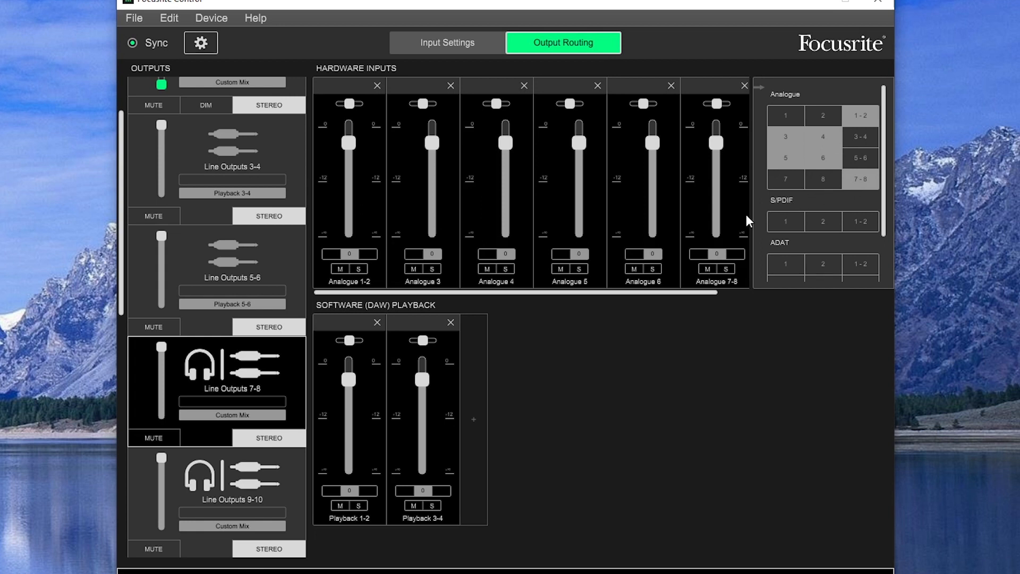
{"action": "mouse_move", "coordinate": [839, 100]}
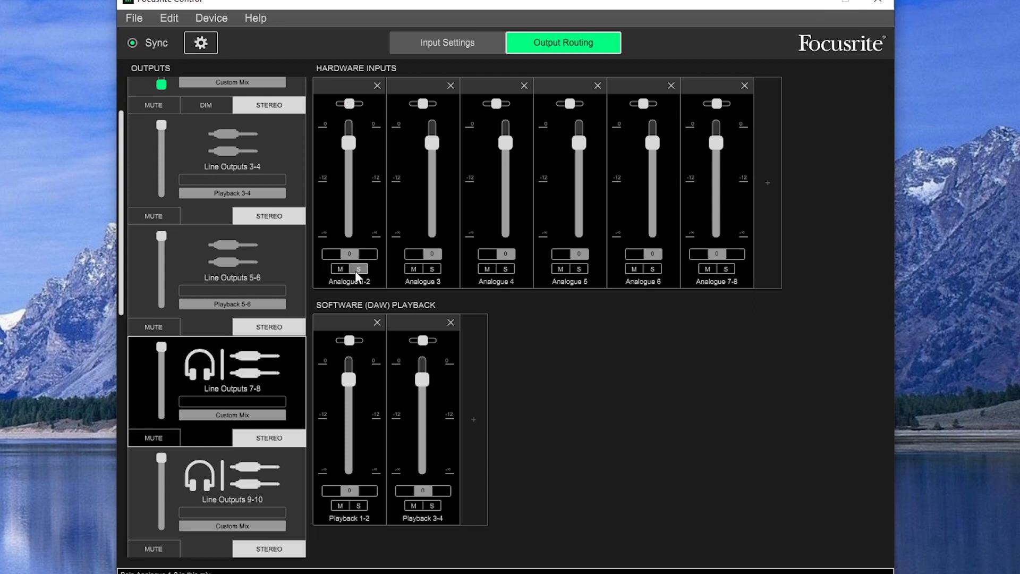
- Test the Analogue 1-2 and Playback 1-2 faders, leaving both at 0 dB
{"action": "left_click_drag", "start_coordinate": [349, 137], "coordinate": [350, 206]}
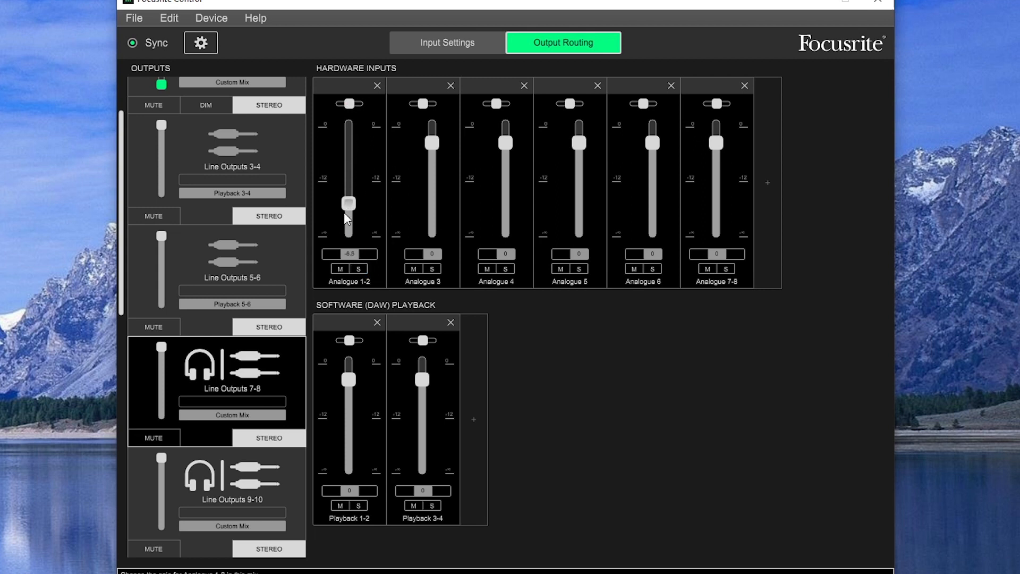
{"action": "left_click_drag", "start_coordinate": [348, 205], "coordinate": [348, 141]}
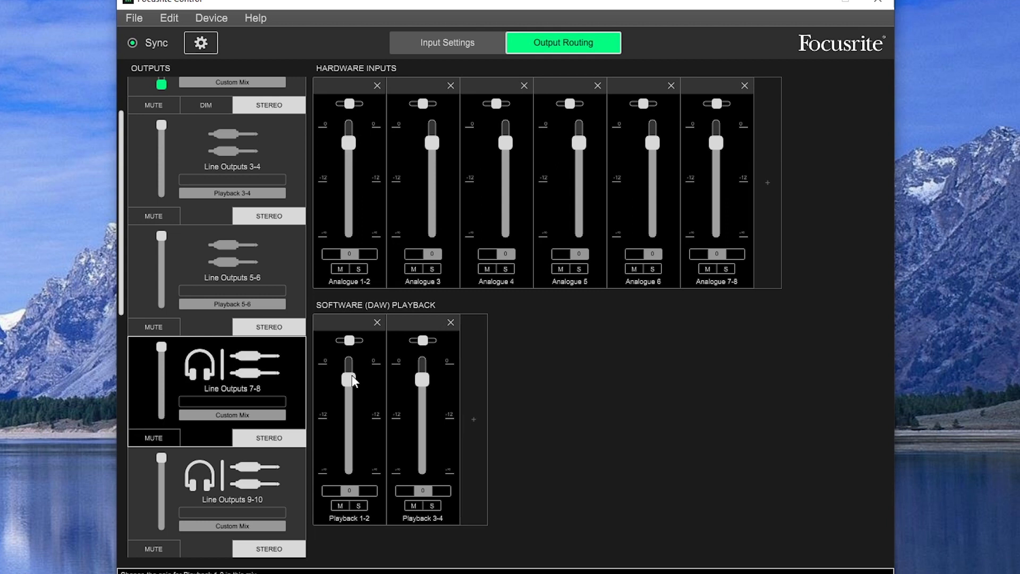
{"action": "left_click_drag", "start_coordinate": [350, 379], "coordinate": [349, 426]}
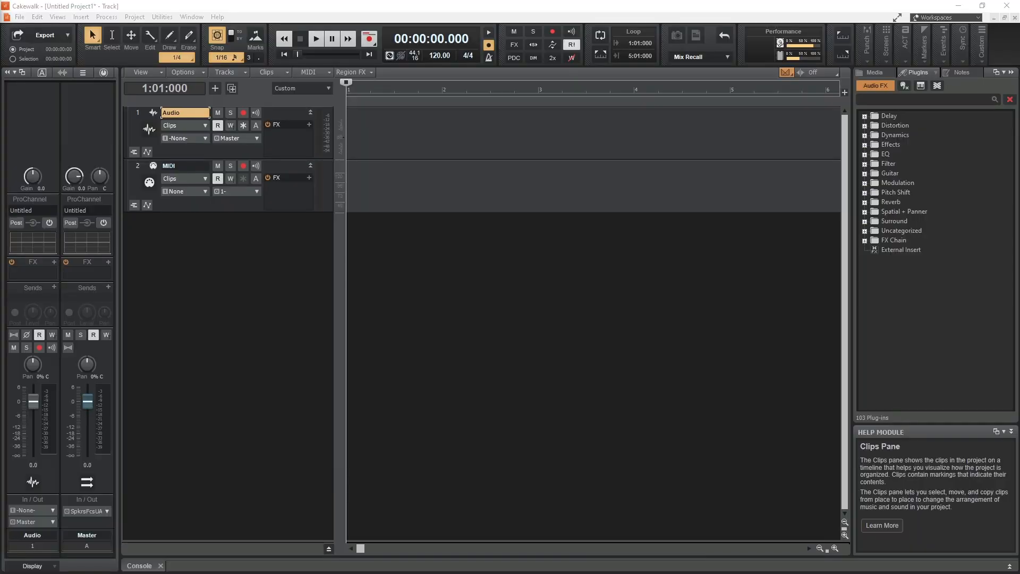
- In Cakewalk Preferences > Audio > Playback and Recording, change the driver mode from MME (32-Bit) to ASIO
{"action": "left_click", "coordinate": [44, 17]}
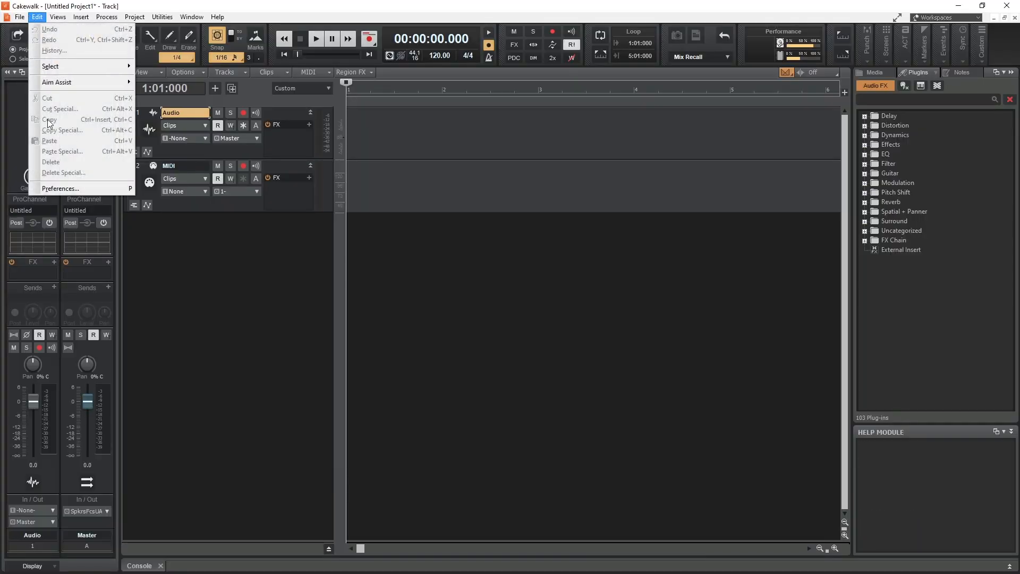
{"action": "left_click", "coordinate": [60, 188]}
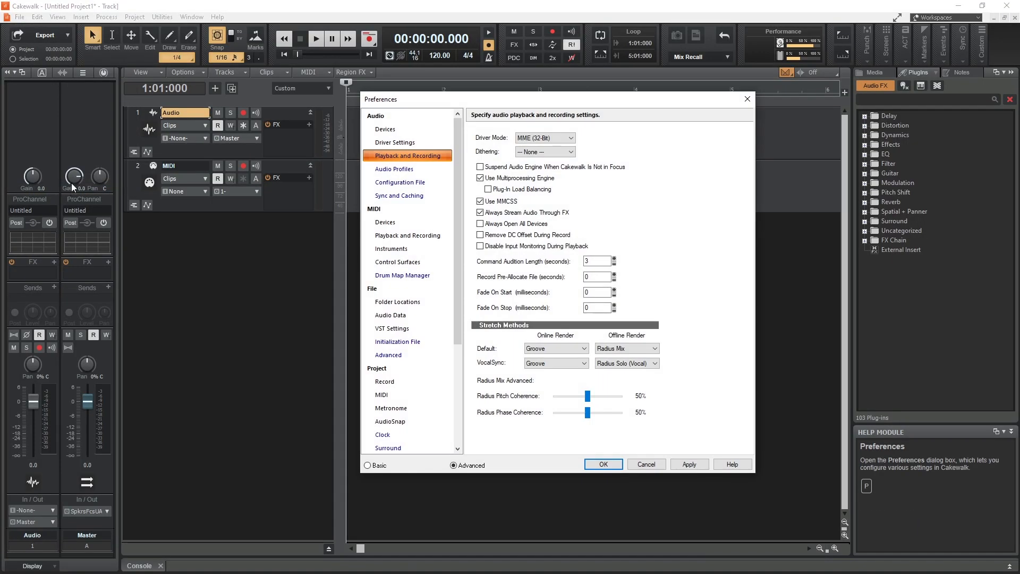
{"action": "left_click", "coordinate": [384, 129]}
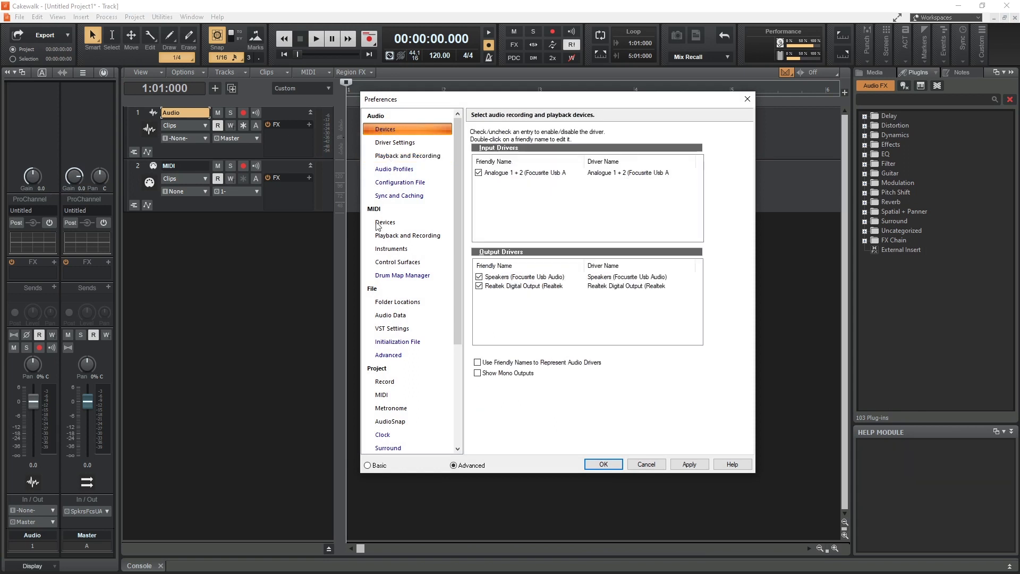
{"action": "left_click", "coordinate": [407, 155]}
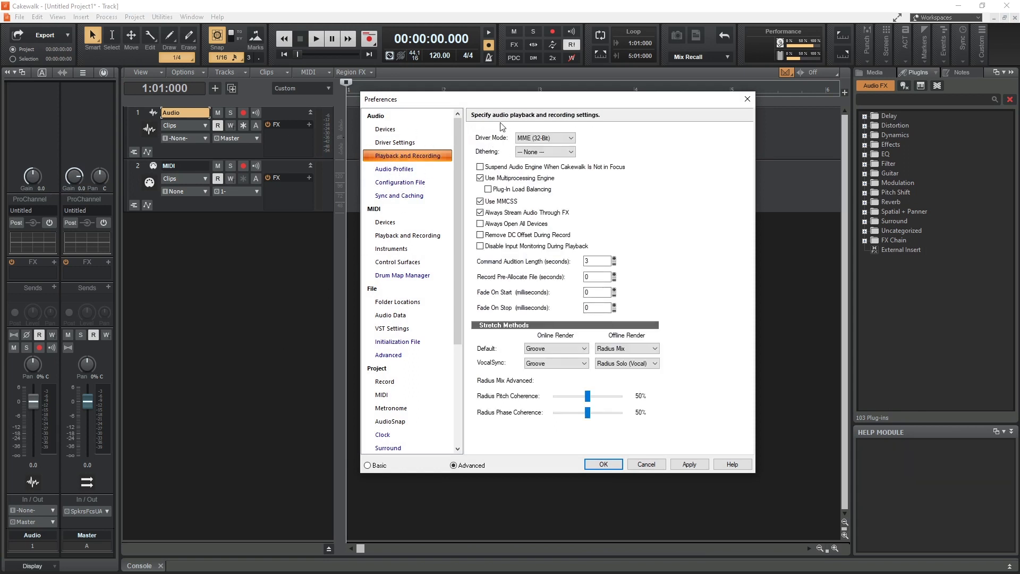
{"action": "left_click", "coordinate": [569, 137]}
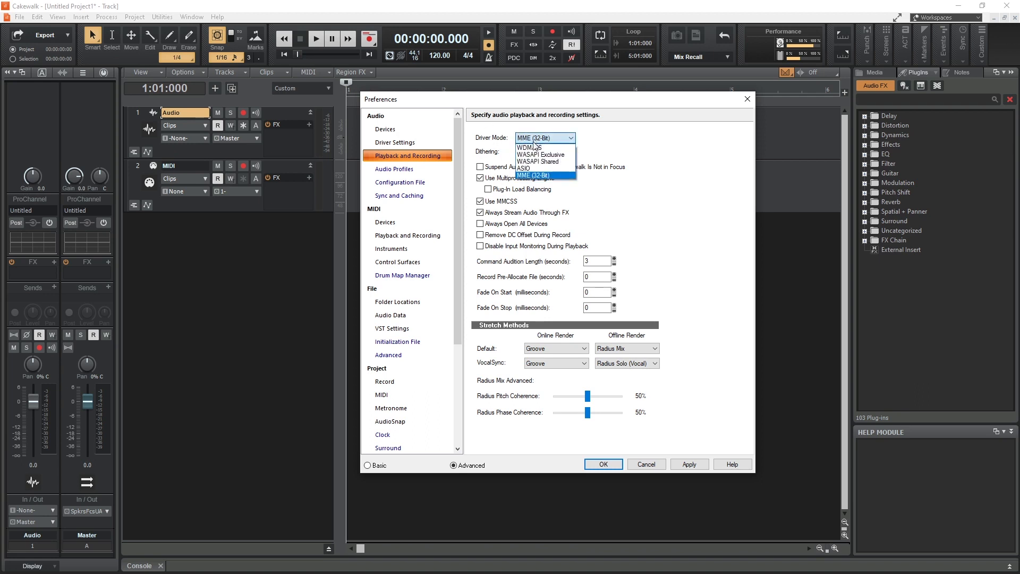
{"action": "left_click", "coordinate": [603, 463]}
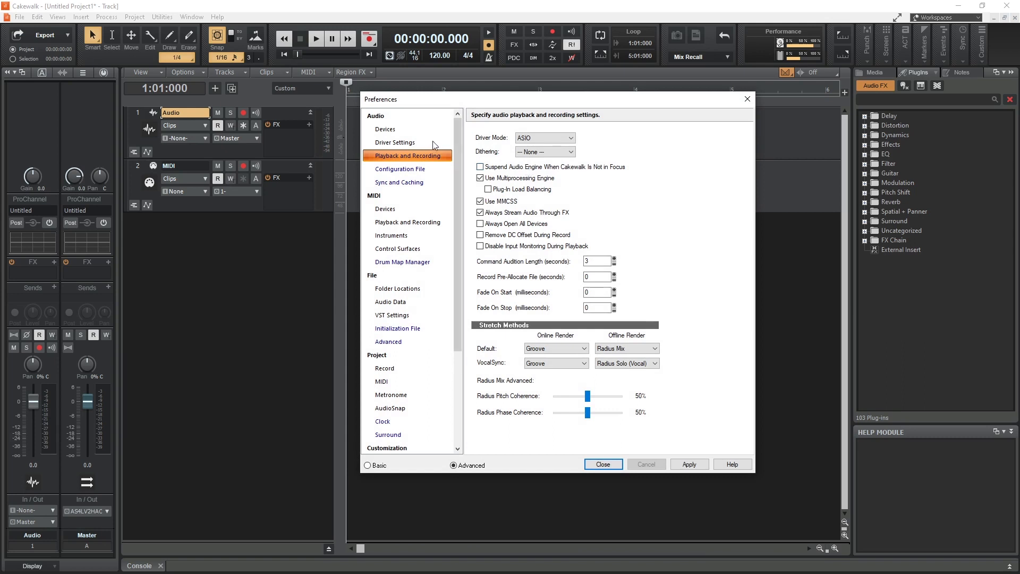
- Enable the Focusrite USB ASIO devices instead of ASIO4ALL, making Focusrite Output 1 and Input 1 the timing masters
{"action": "left_click", "coordinate": [395, 142]}
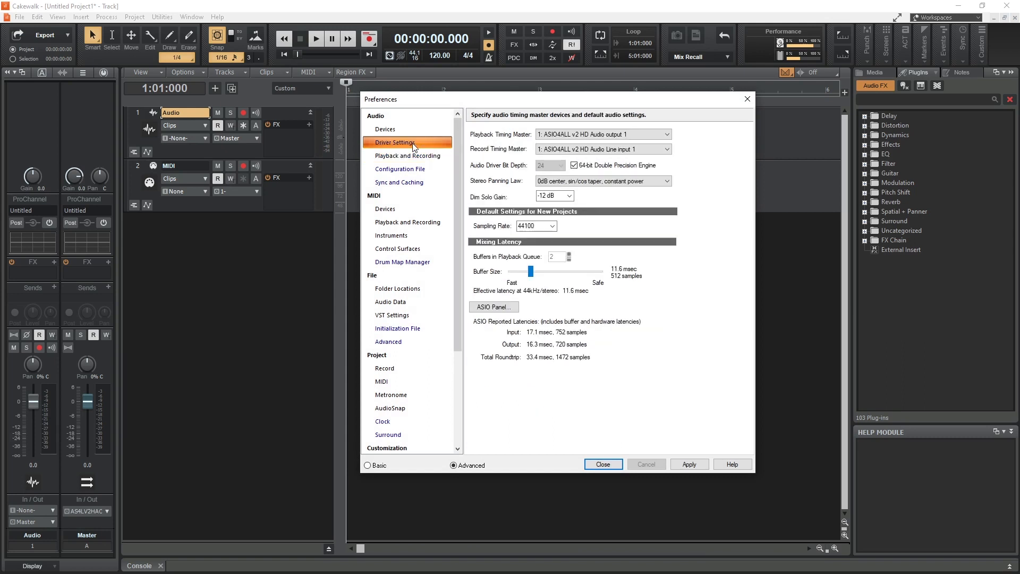
{"action": "left_click", "coordinate": [385, 129]}
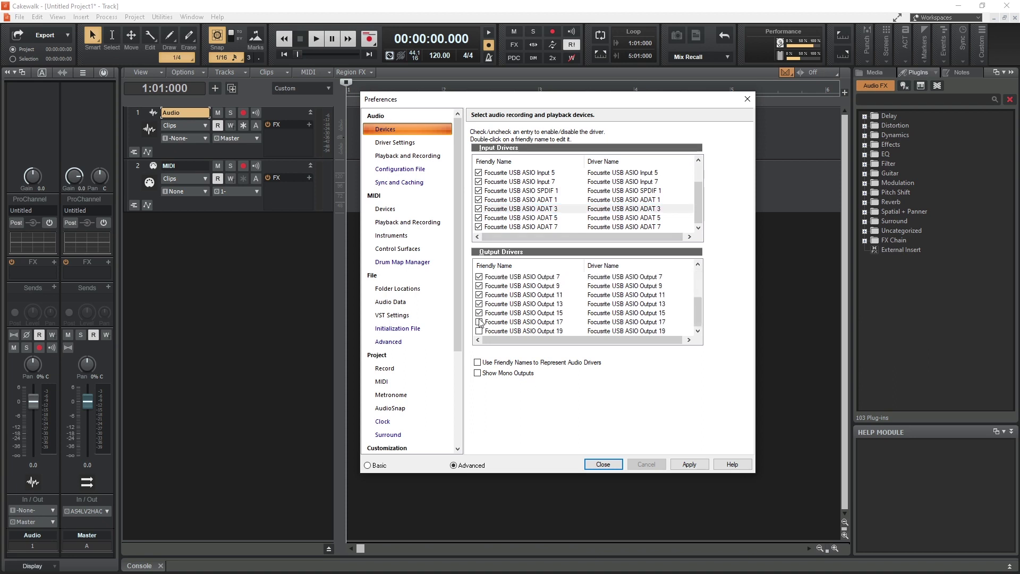
{"action": "left_click", "coordinate": [602, 464]}
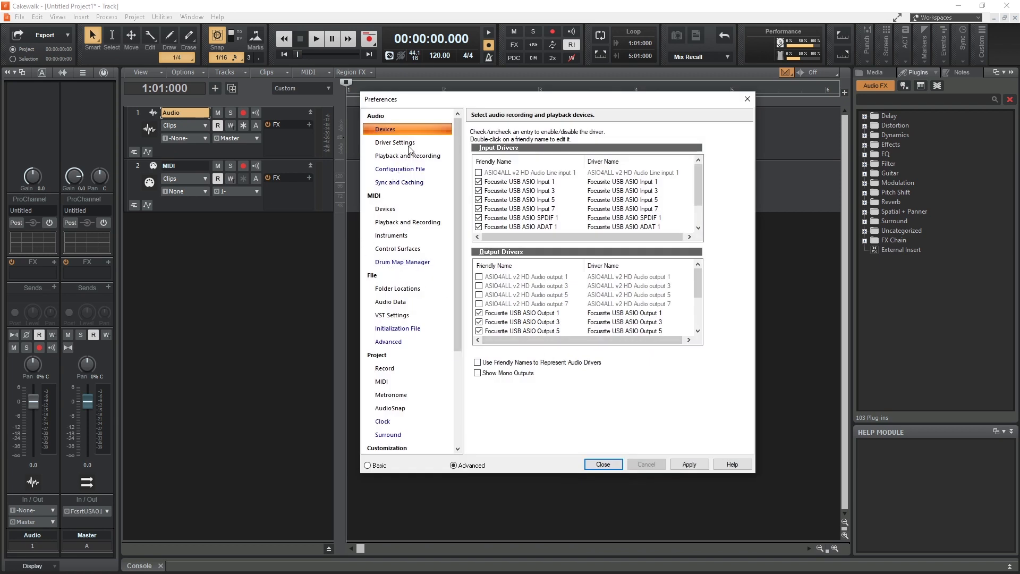
{"action": "left_click", "coordinate": [394, 142]}
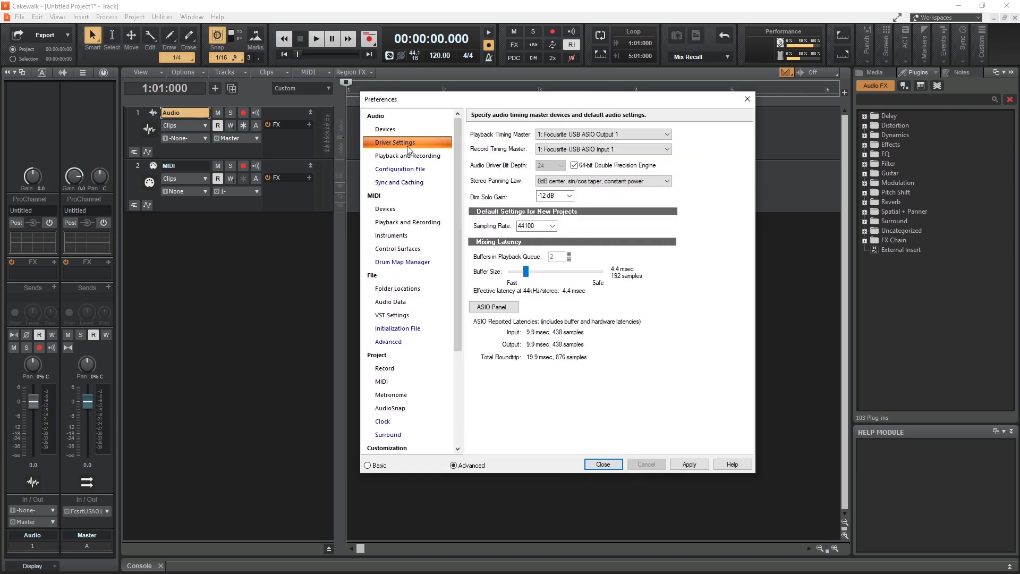
{"action": "mouse_move", "coordinate": [509, 315]}
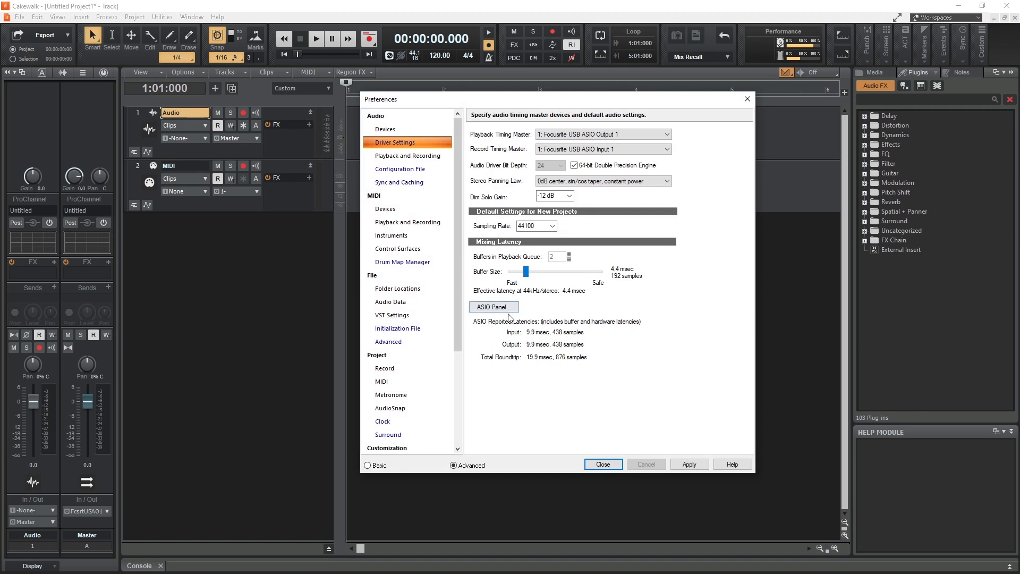
{"action": "mouse_move", "coordinate": [453, 303]}
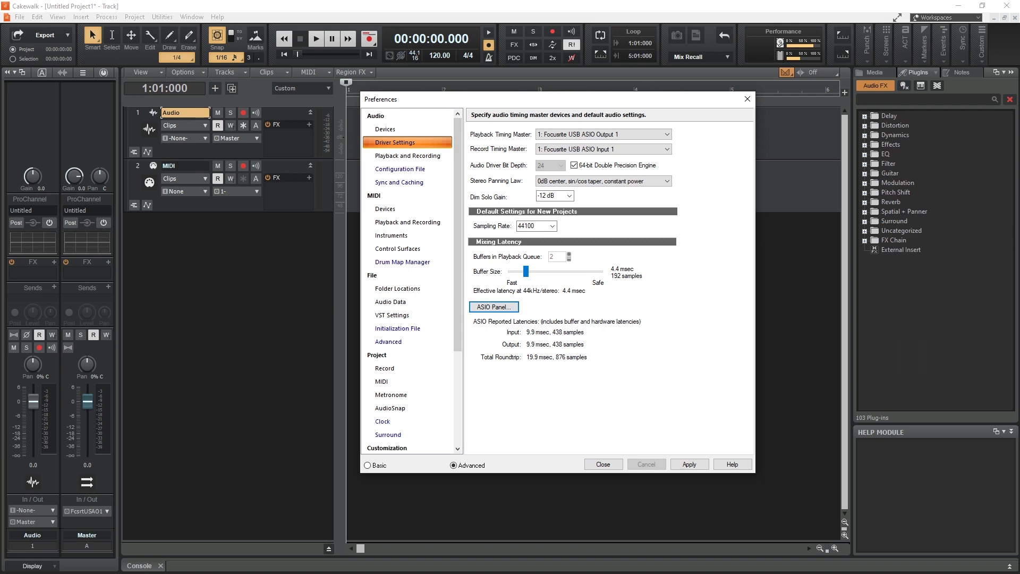
{"action": "left_click", "coordinate": [492, 306]}
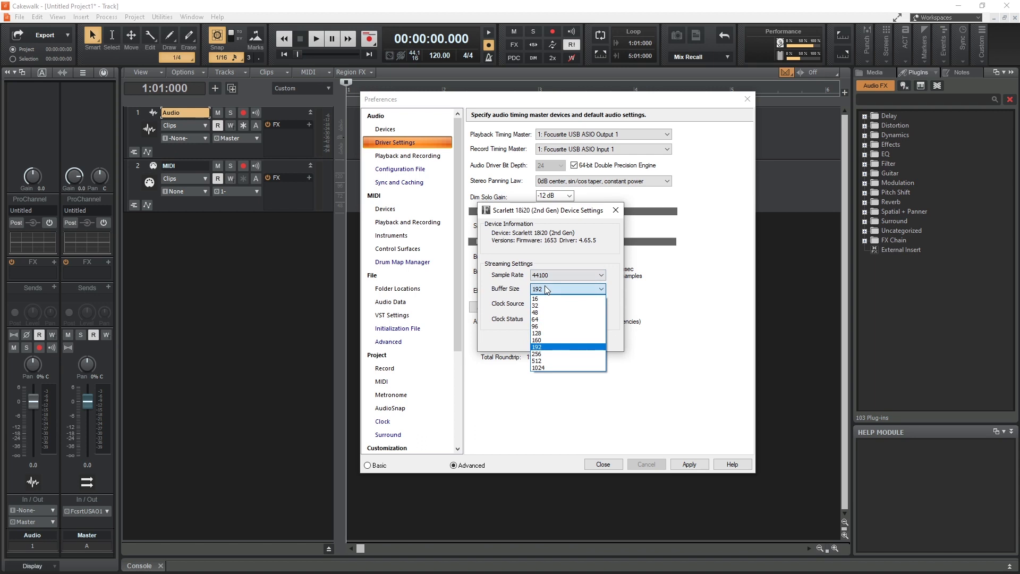
{"action": "left_click", "coordinate": [568, 304]}
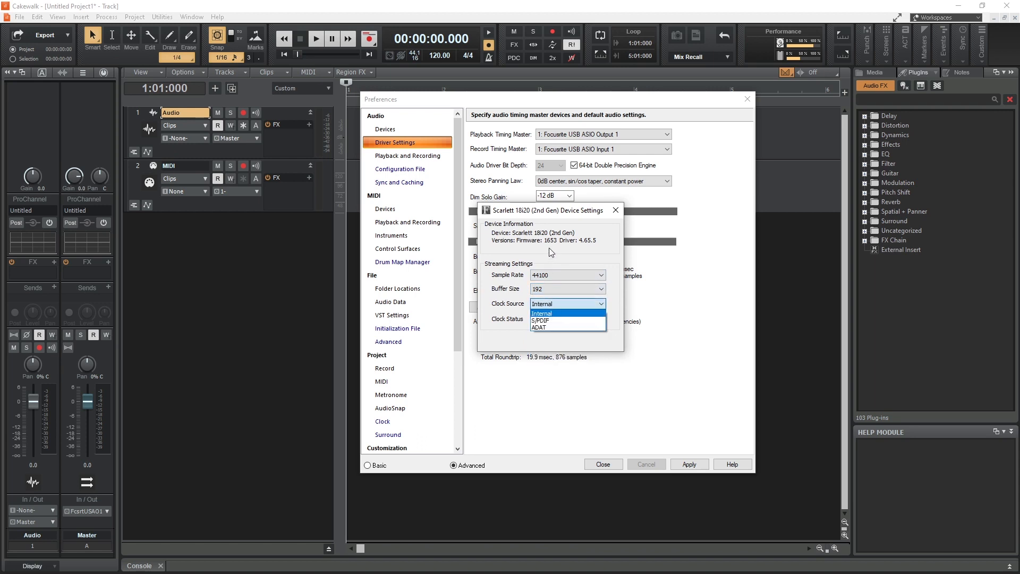
{"action": "left_click", "coordinate": [615, 209]}
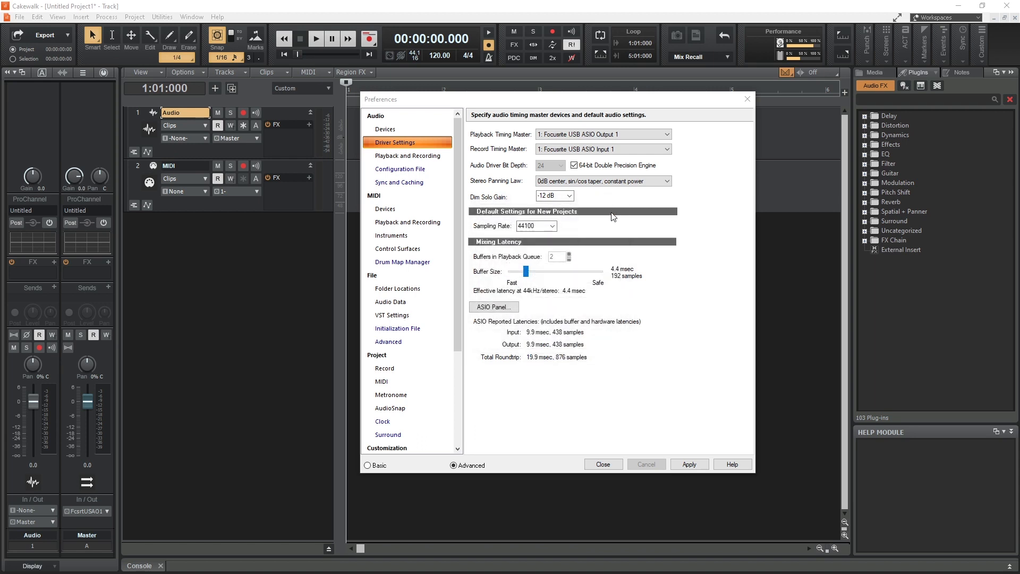